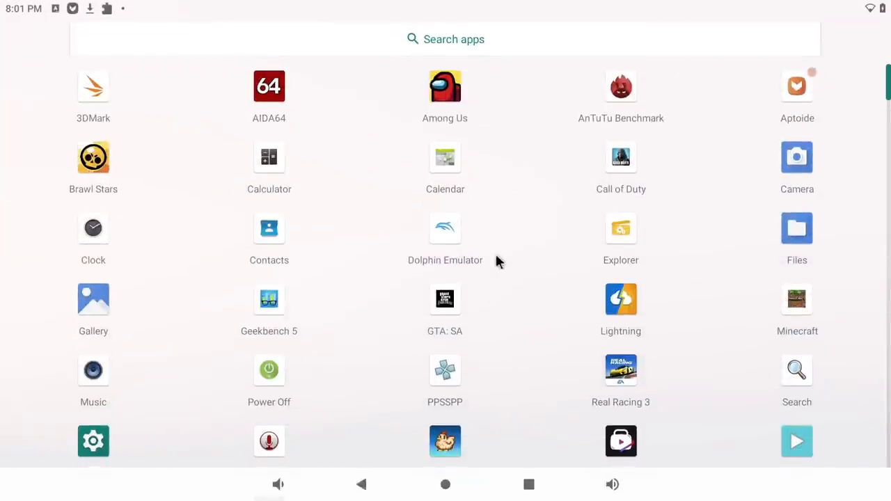
- Launch AIDA64 and view its CPU, Display/GPU and Android pages, ending on Android 10, API 29
left_click(446, 485)
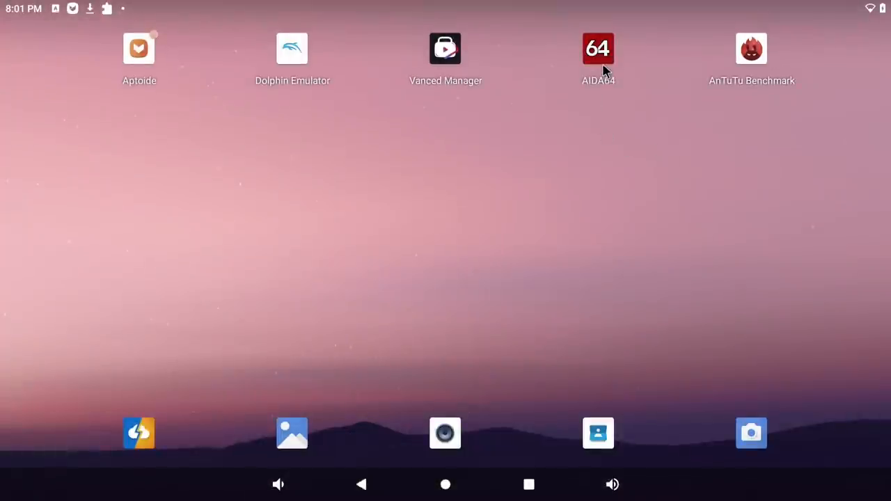
left_click(598, 47)
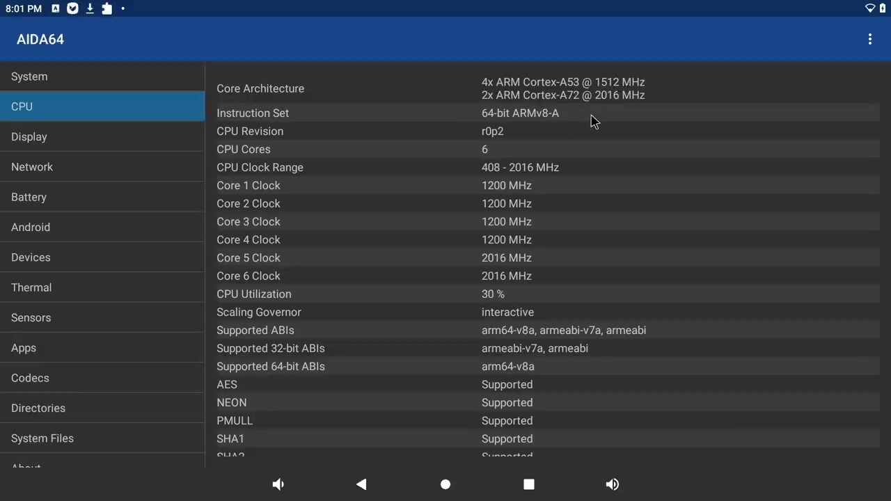
left_click(29, 136)
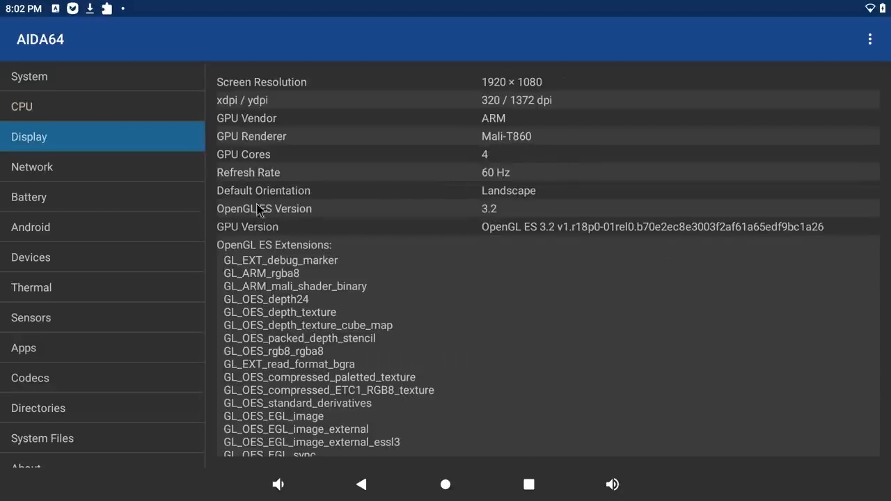
left_click(31, 227)
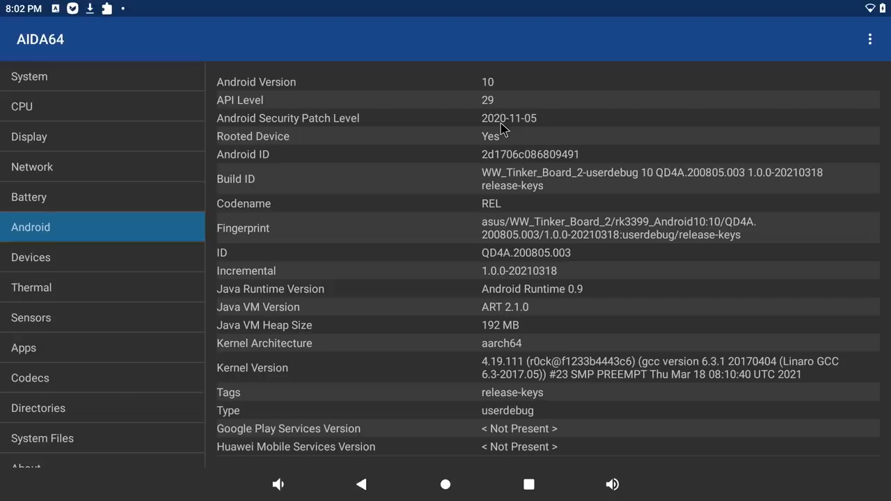
mouse_move(516, 133)
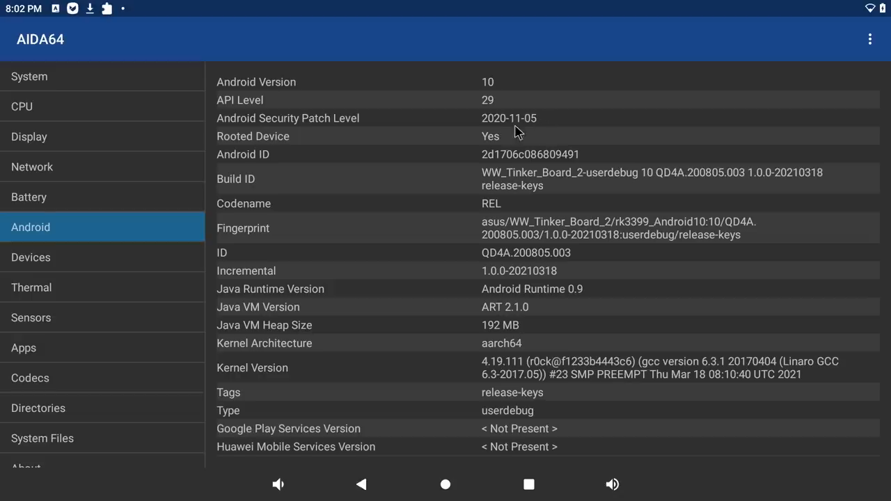
mouse_move(568, 97)
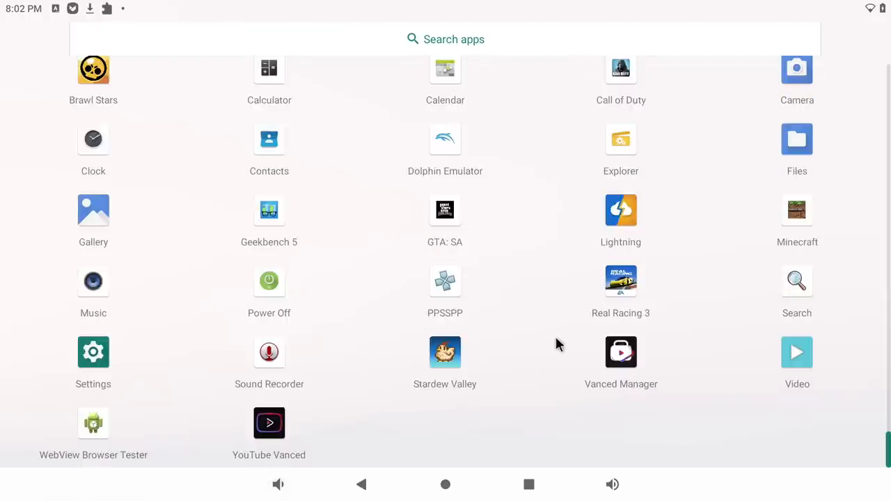
mouse_move(554, 353)
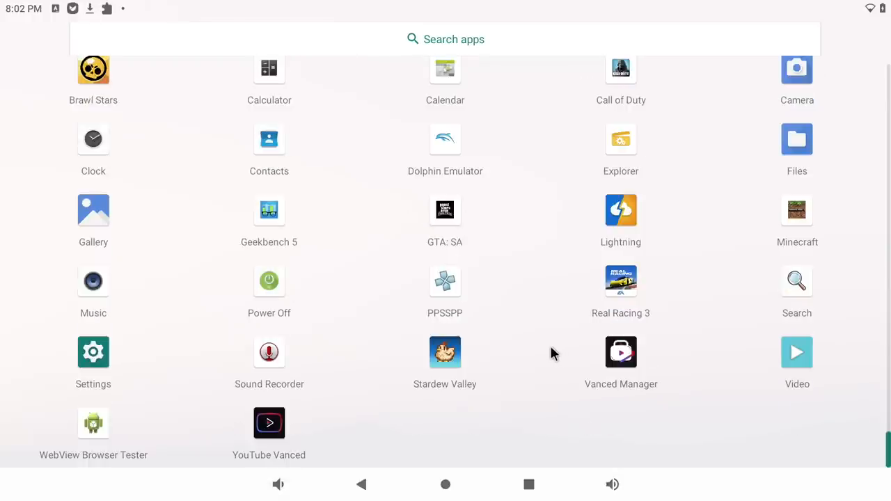
- Swipe through the app drawer to show installed apps like Explorer, Geekbench 5, Minecraft and YouTube Vanced
scroll("down", 3)
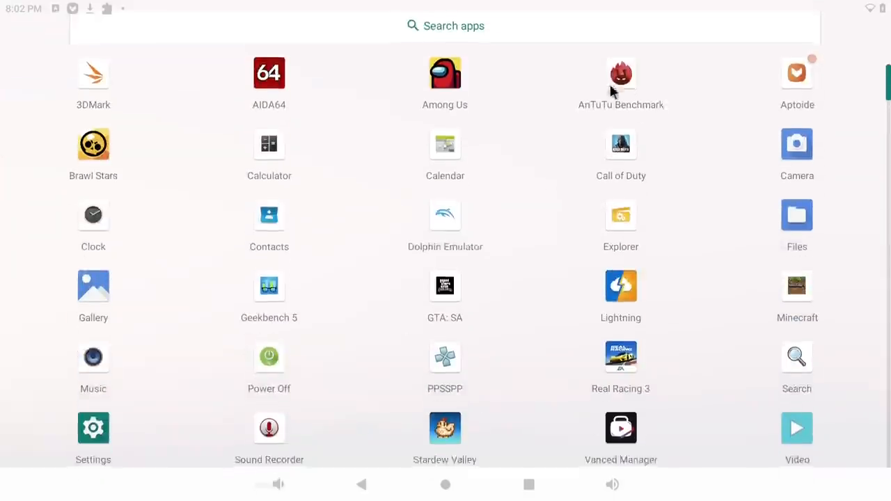
scroll("down", 3)
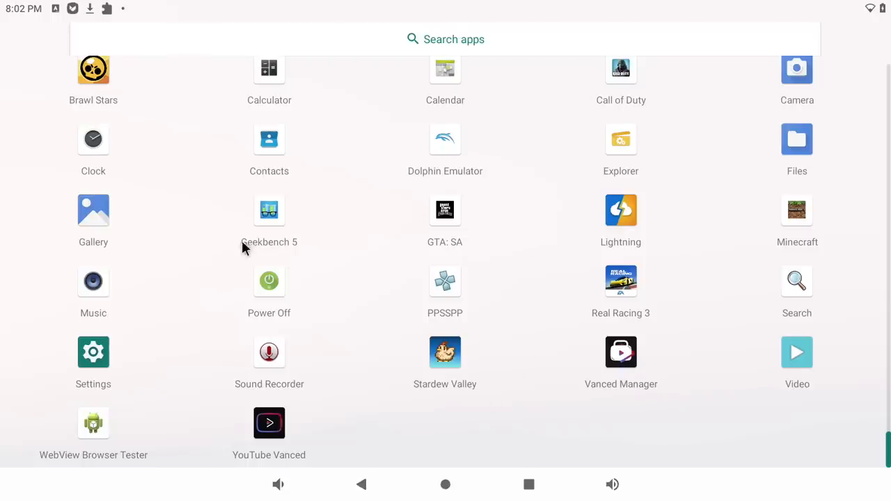
scroll("up", 3)
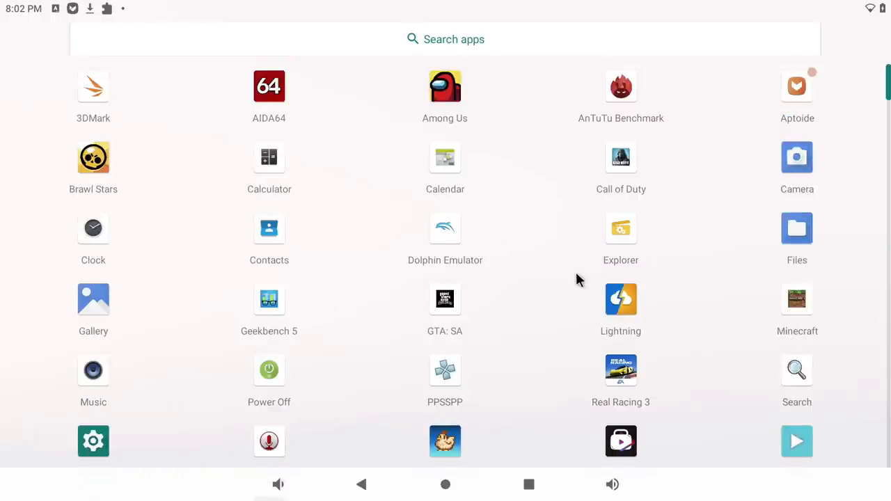
scroll("down", 3)
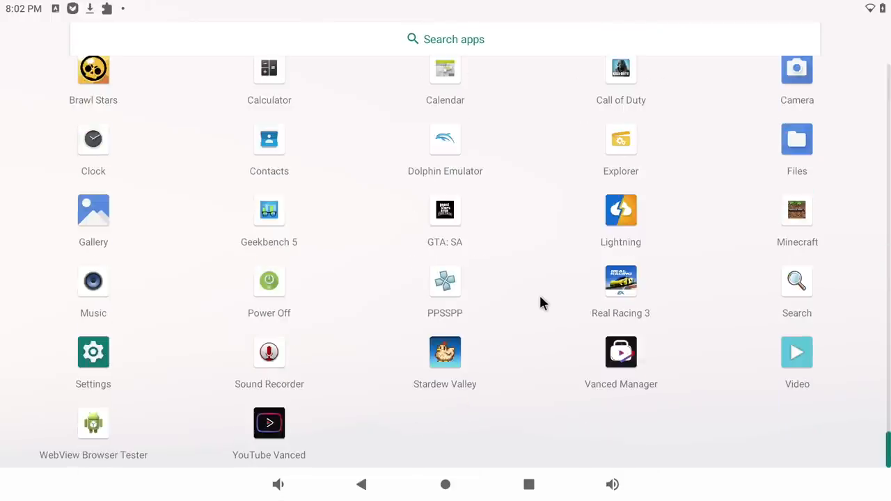
scroll("down", 3)
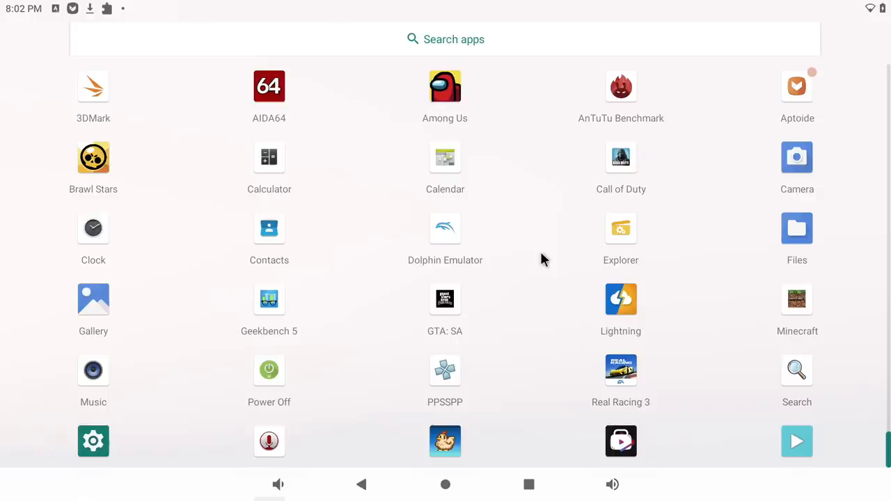
mouse_move(596, 275)
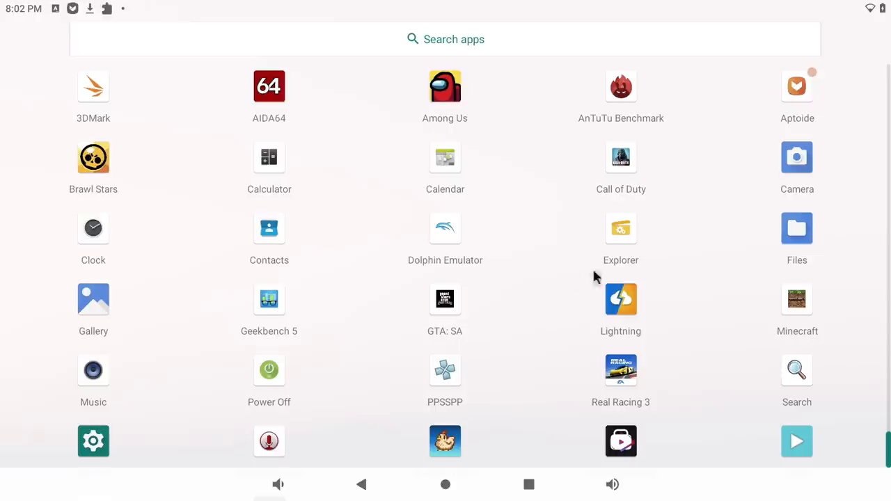
mouse_move(791, 131)
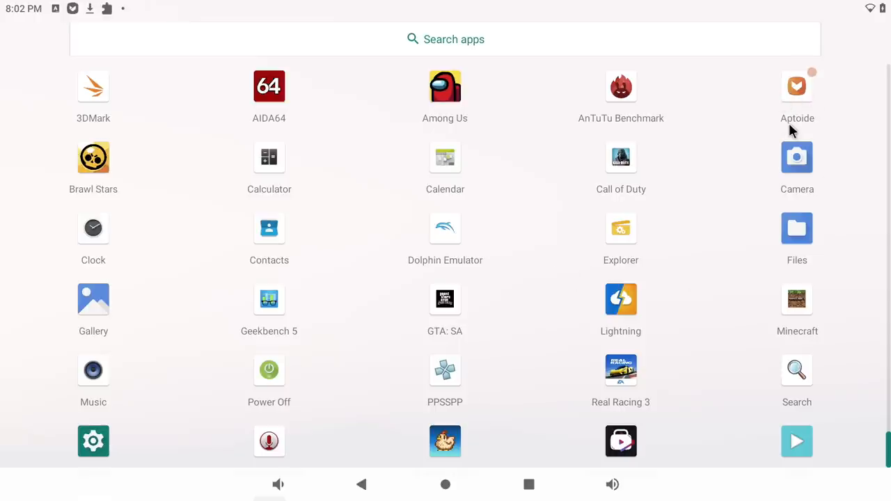
mouse_move(548, 304)
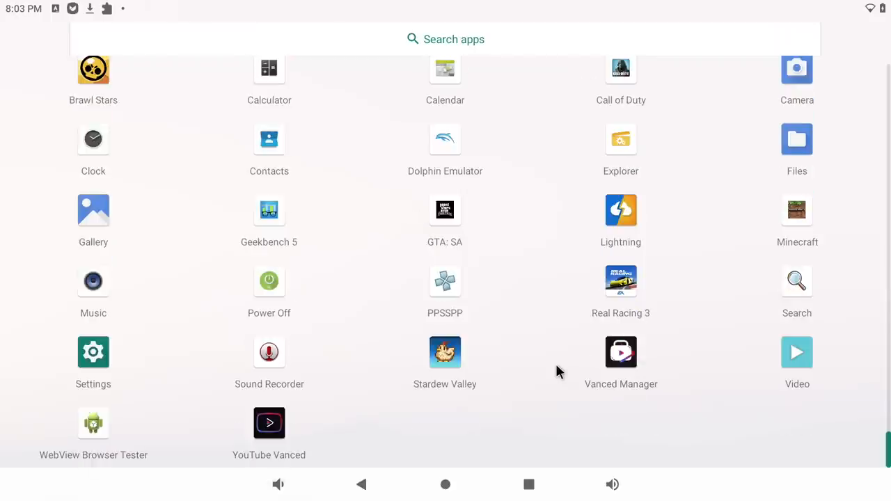
mouse_move(548, 375)
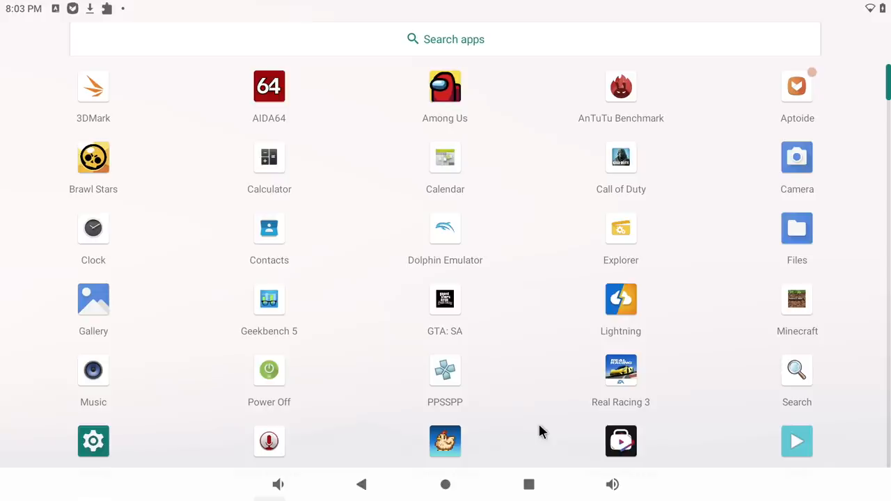
scroll("down", 3)
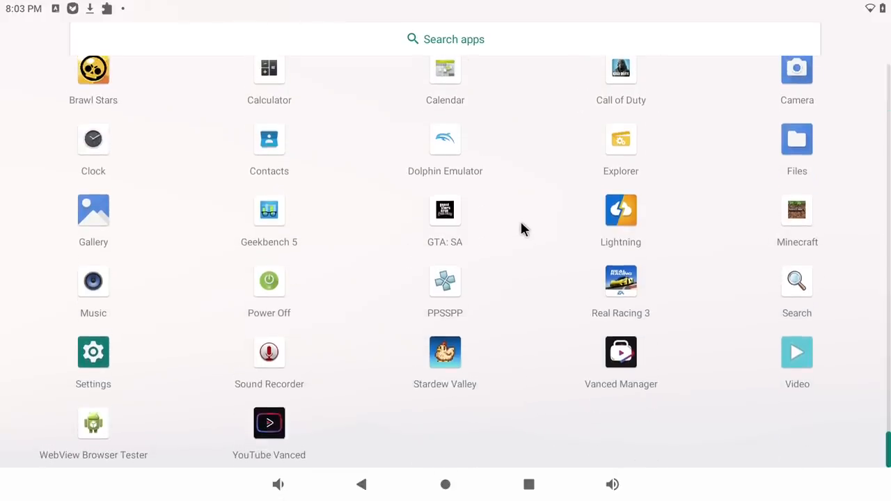
mouse_move(512, 235)
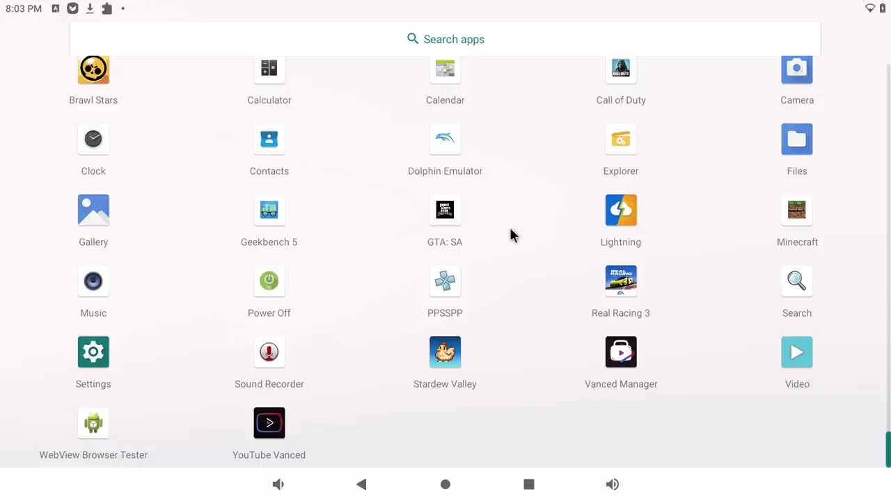
mouse_move(152, 486)
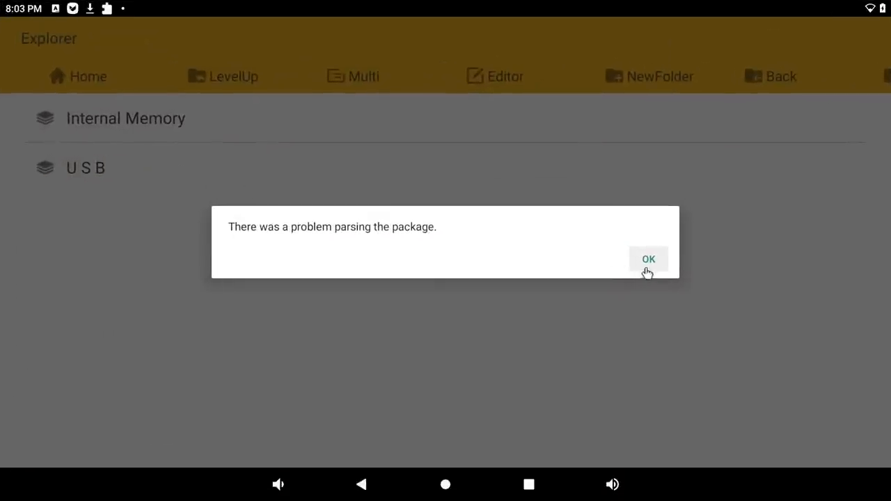
- Dismiss the parse error and play a bbb_sunflower_2160p clip from USB/4k in Video just once
left_click(647, 259)
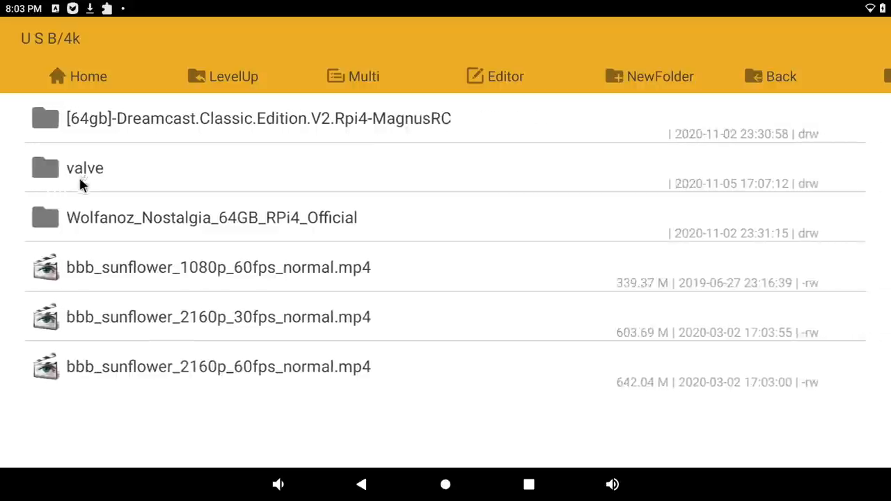
mouse_move(146, 376)
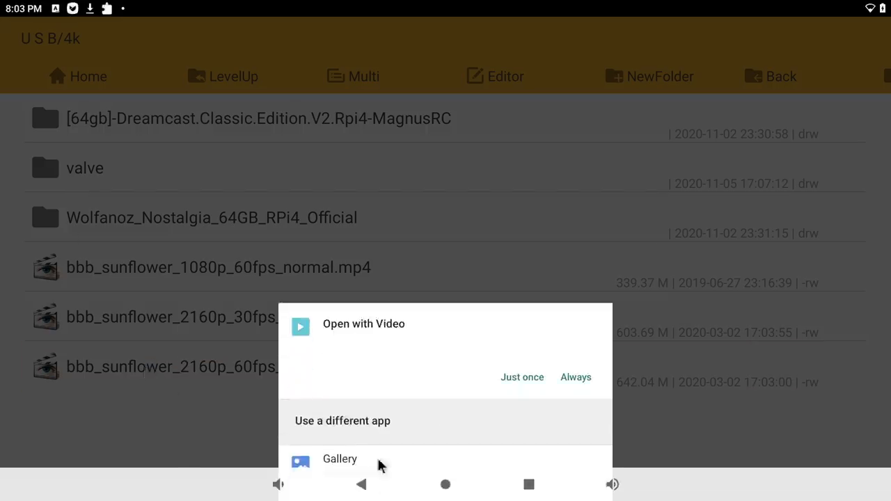
mouse_move(339, 341)
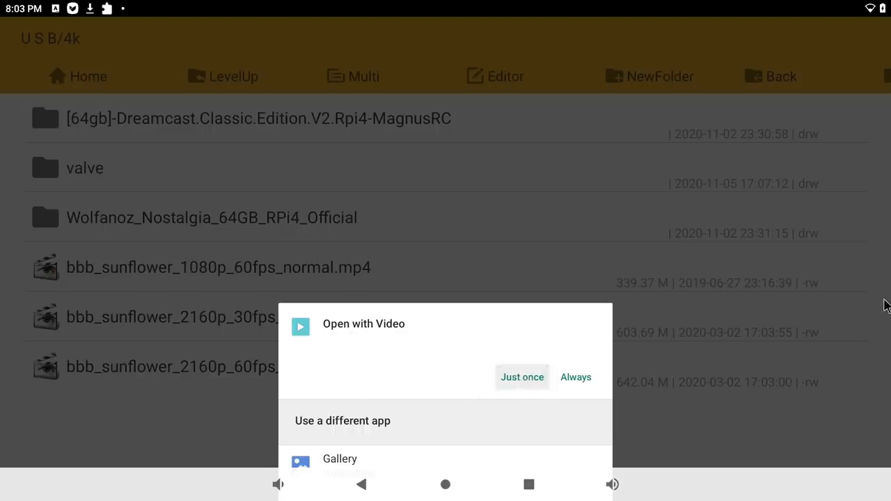
left_click(522, 376)
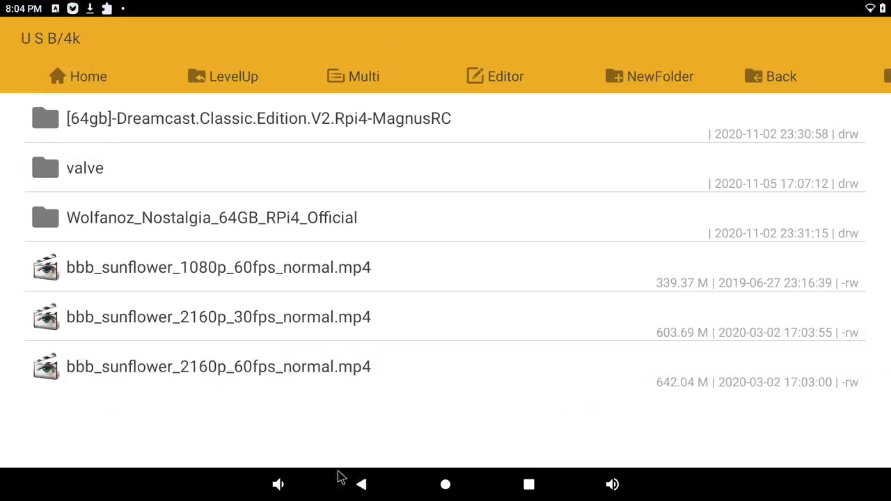
mouse_move(237, 284)
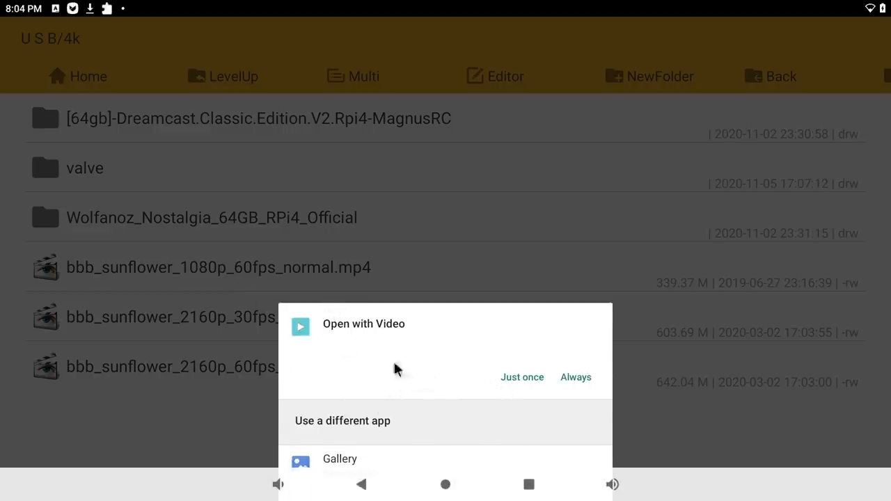
- Play another bbb_sunflower 2160p clip in the video player, then return home
left_click(522, 376)
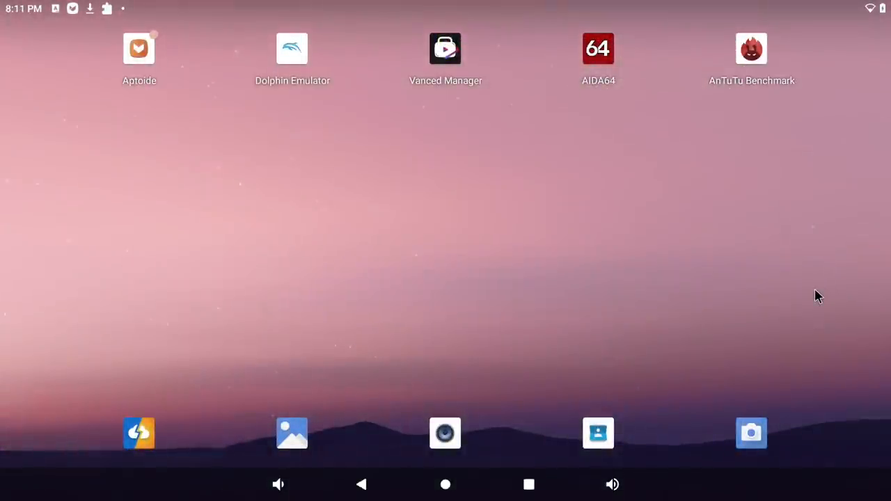
mouse_move(813, 301)
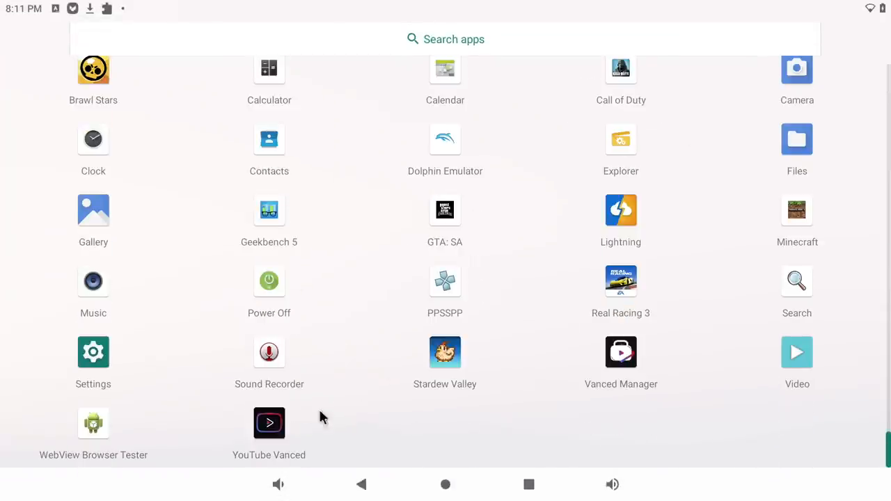
- Play the Phillips 4K Color Dance Dolby demo in YouTube Vanced, pause it and check quality is 2160p
left_click(269, 423)
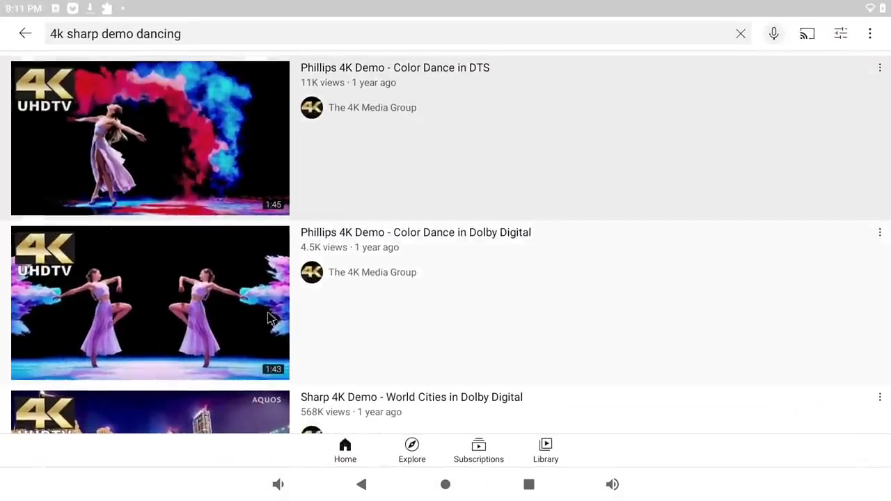
left_click(151, 303)
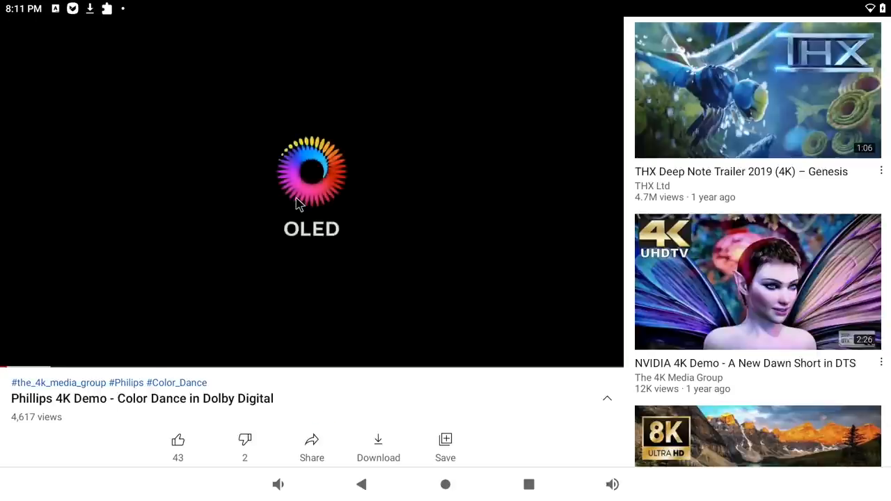
left_click(312, 192)
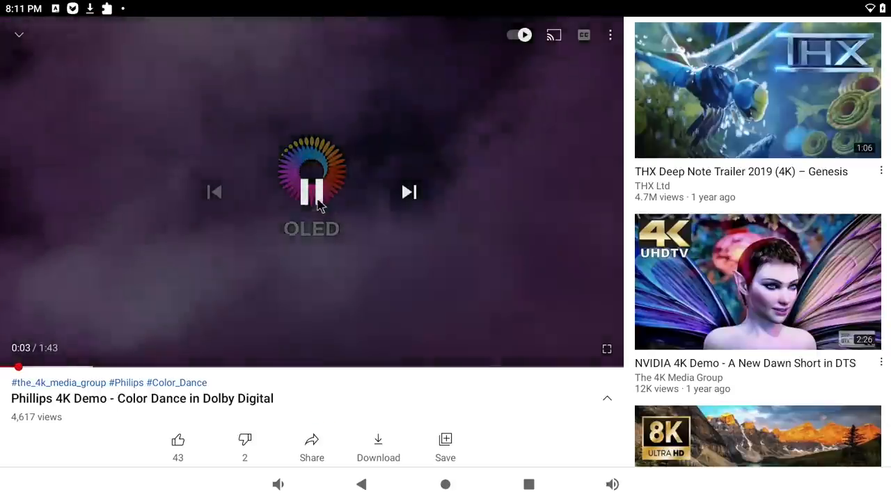
left_click(610, 35)
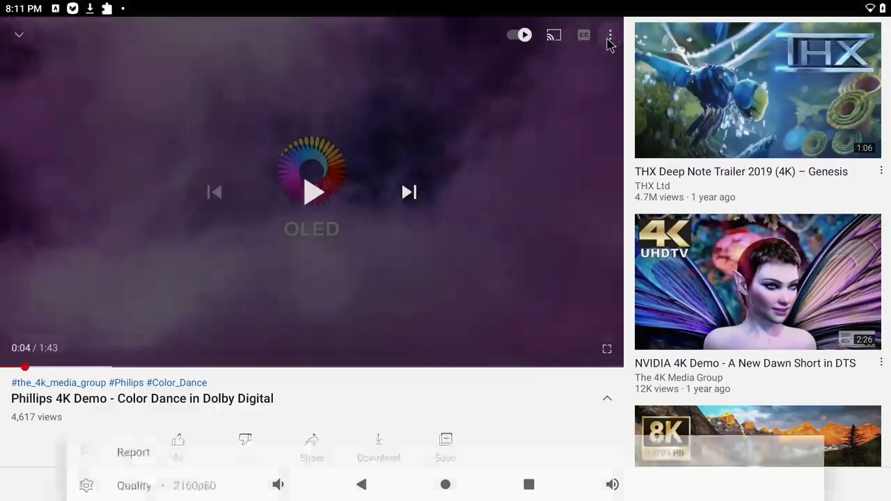
left_click(134, 484)
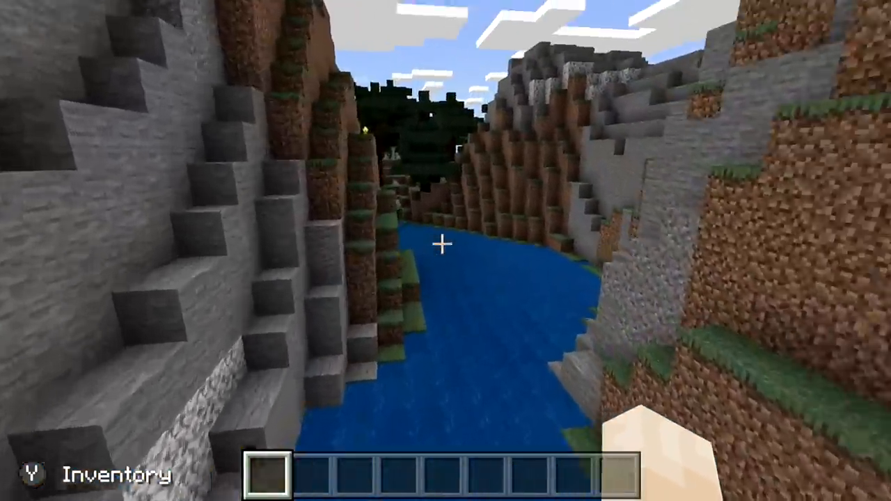
mouse_move(443, 248)
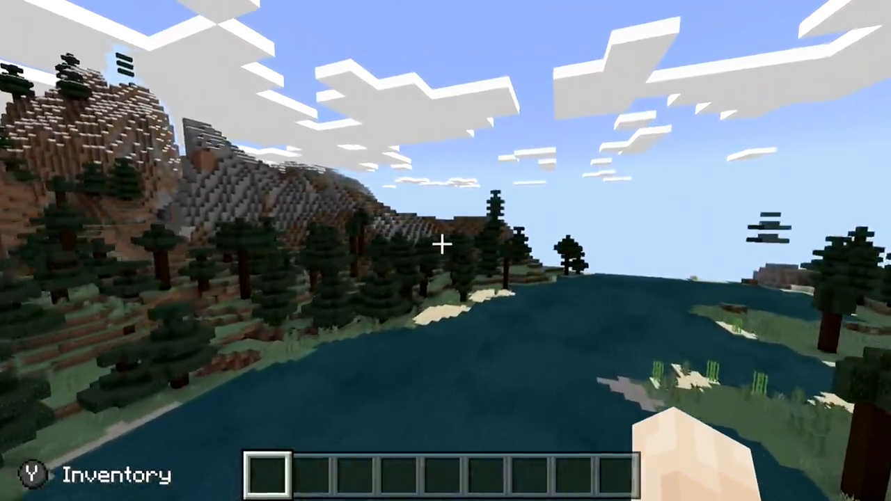
mouse_move(445, 251)
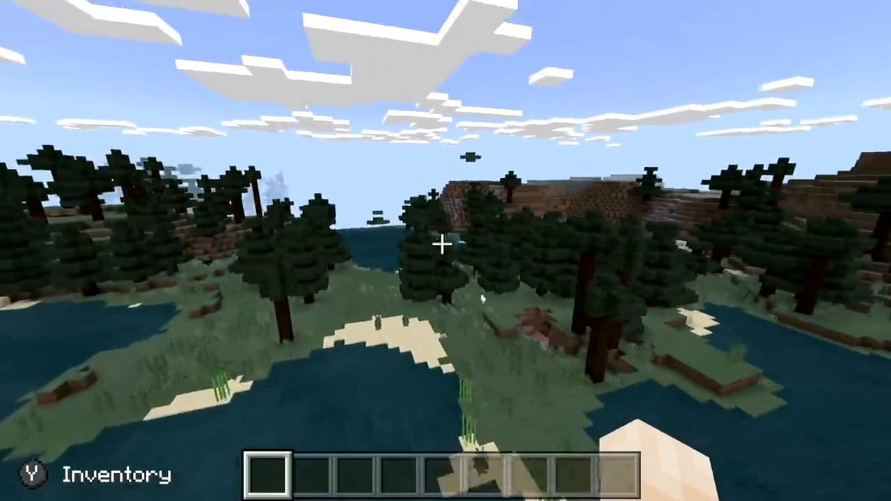